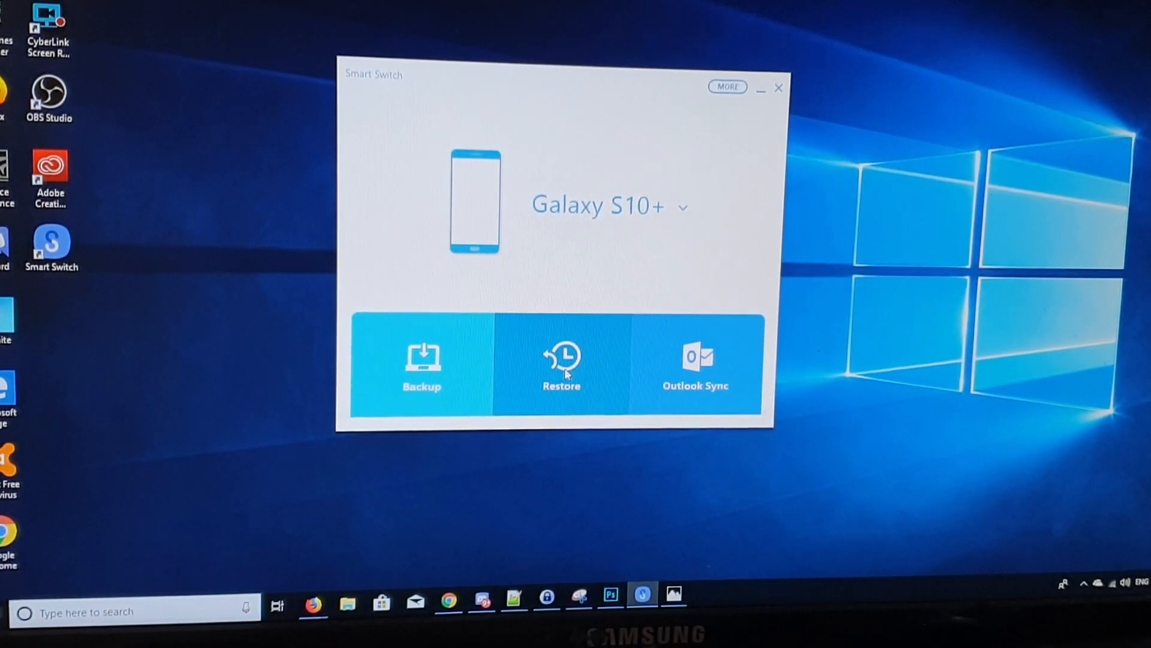
Step: Start Restore so Smart Switch offers the 3-17-2019 Galaxy S10+ backup for the connected phone
{"action": "left_click", "coordinate": [561, 366]}
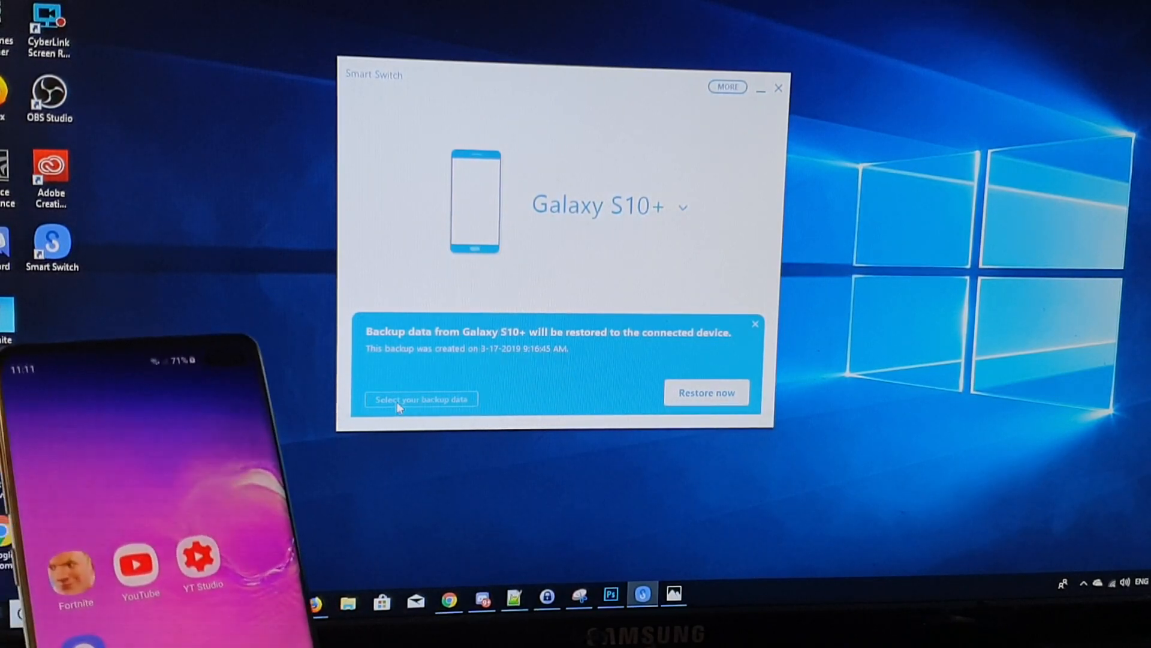
{"action": "left_click", "coordinate": [421, 399]}
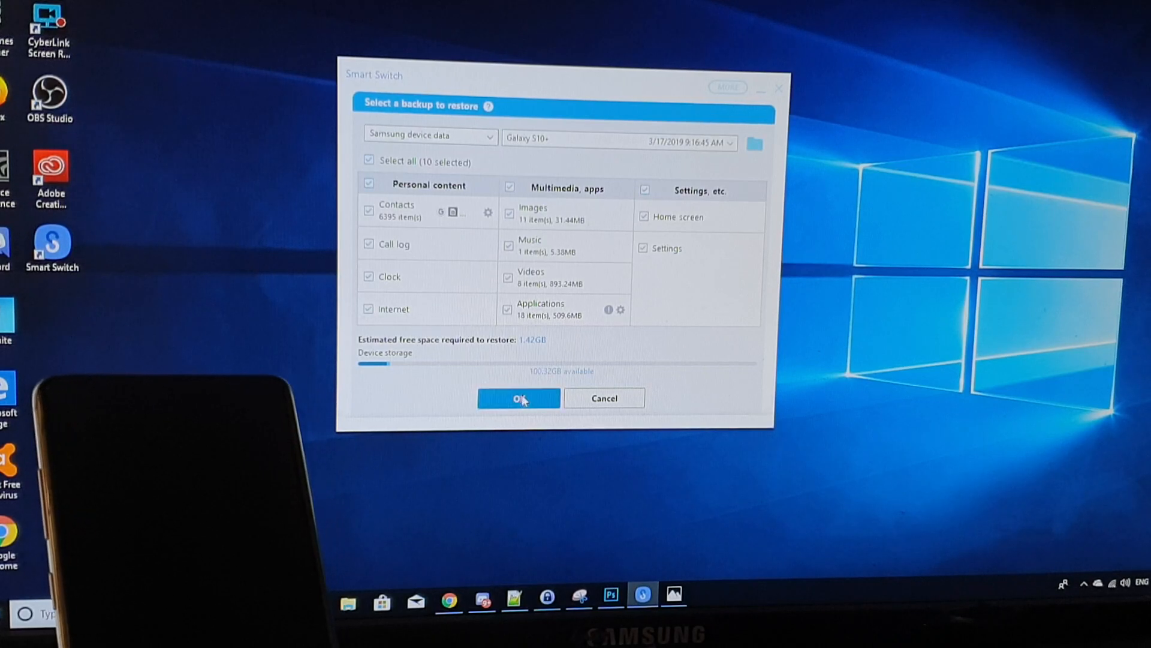
{"action": "left_click", "coordinate": [517, 398]}
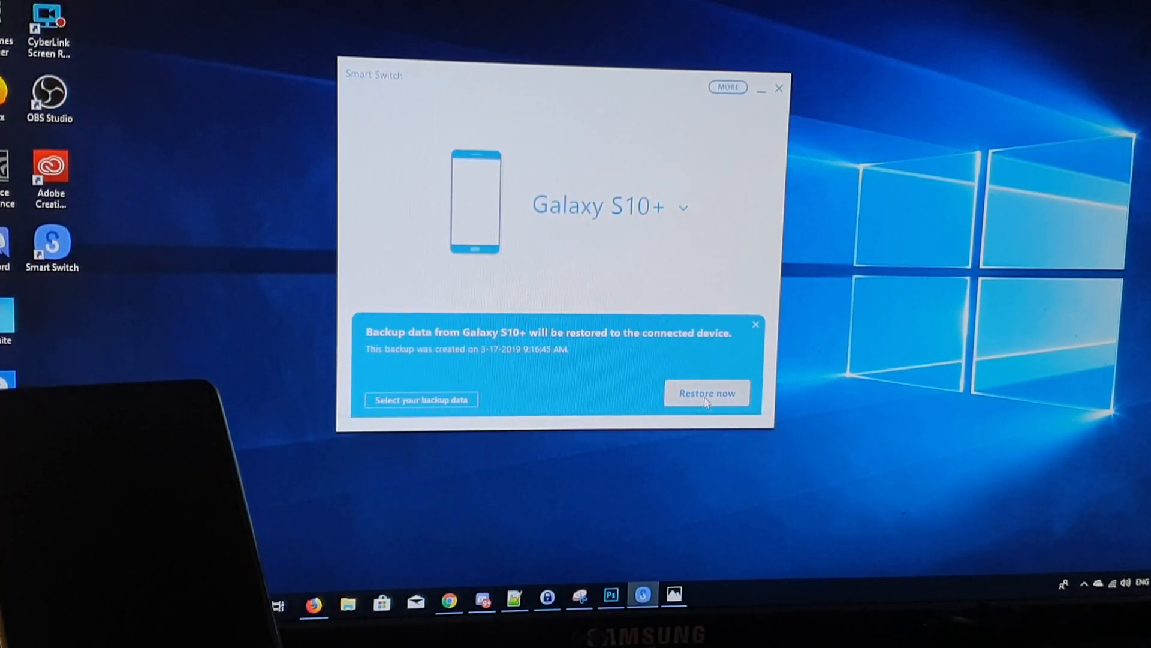
Step: Restore the 3-17-2019 backup (1.42GB) to the Galaxy S10+ and acknowledge the completed-transfer summary
{"action": "left_click", "coordinate": [706, 393]}
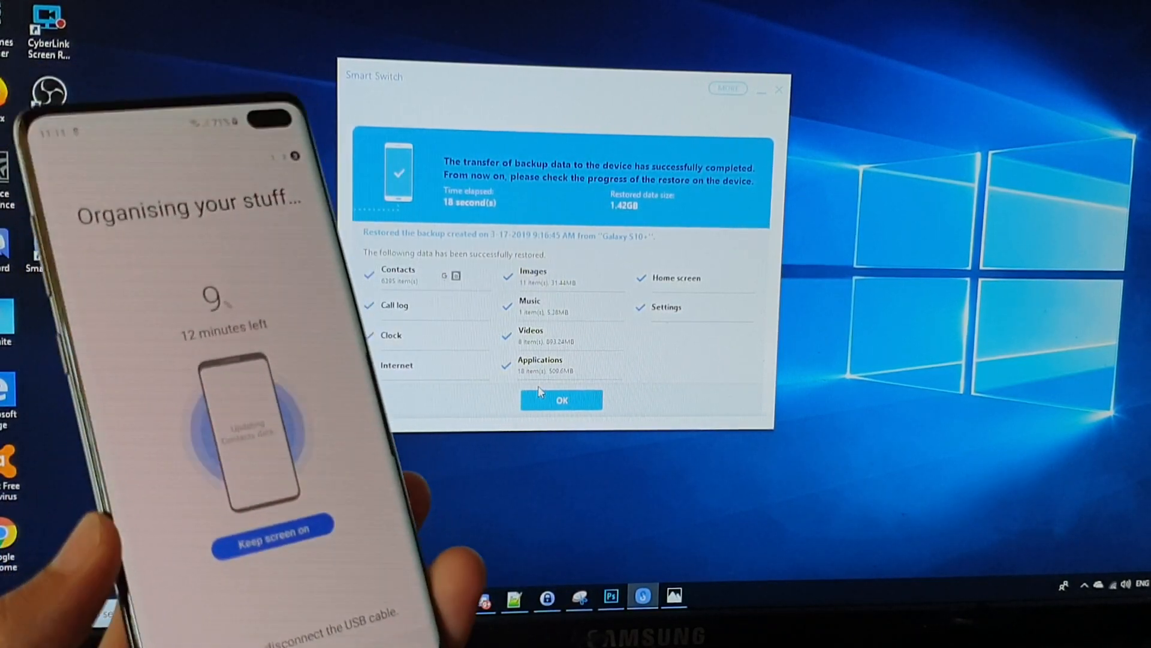
{"action": "left_click", "coordinate": [561, 400]}
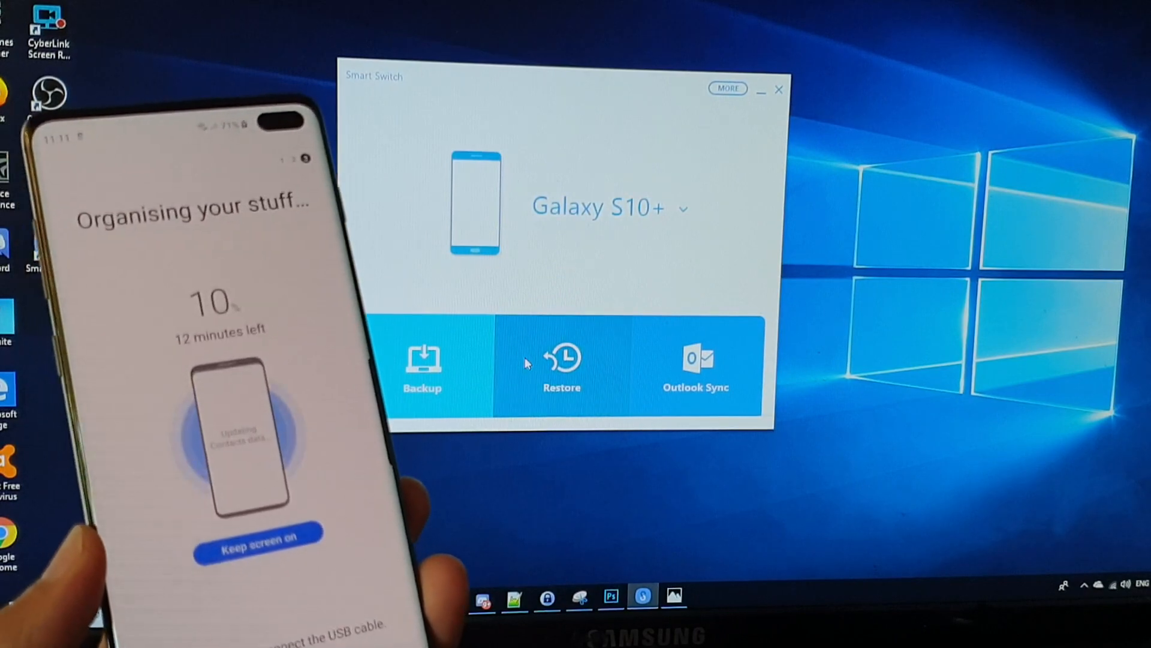